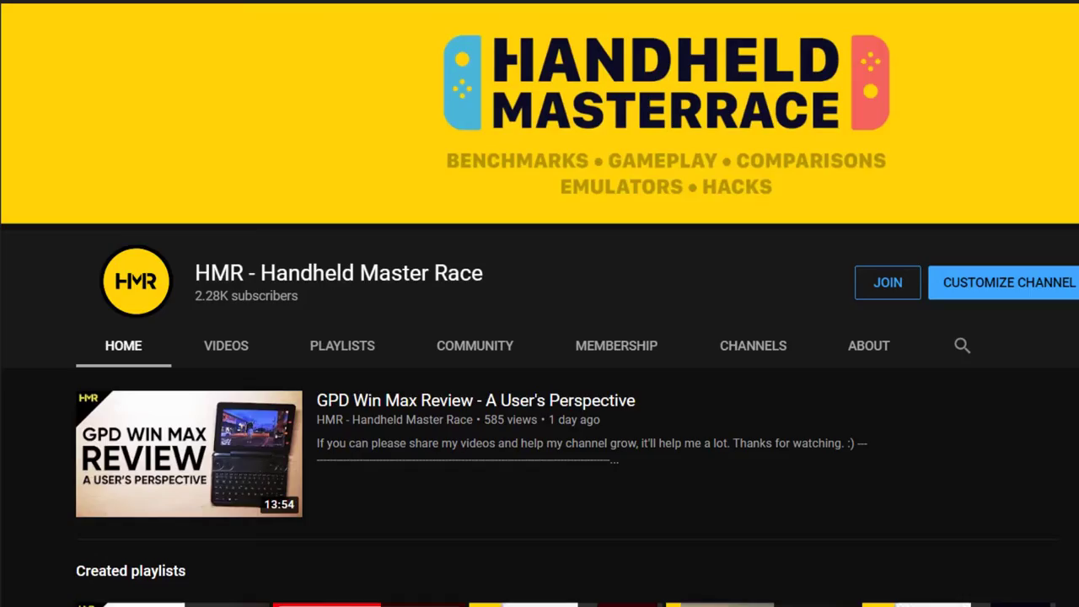
scroll("down", 3)
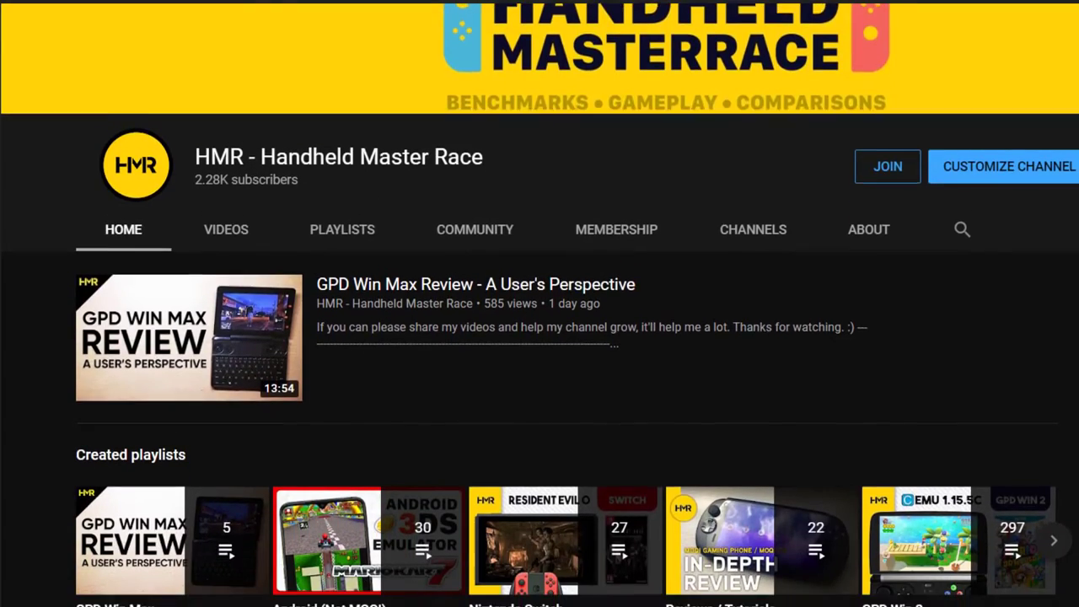